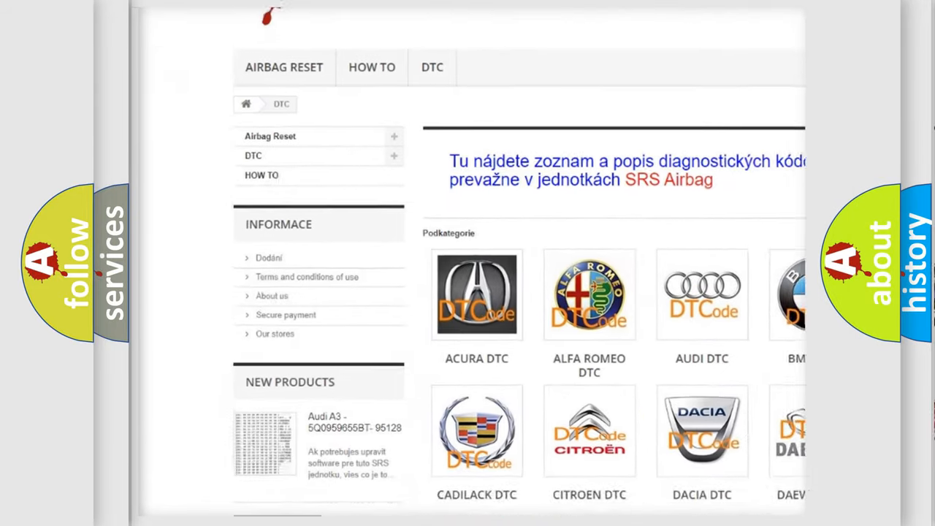
scroll(down, 3)
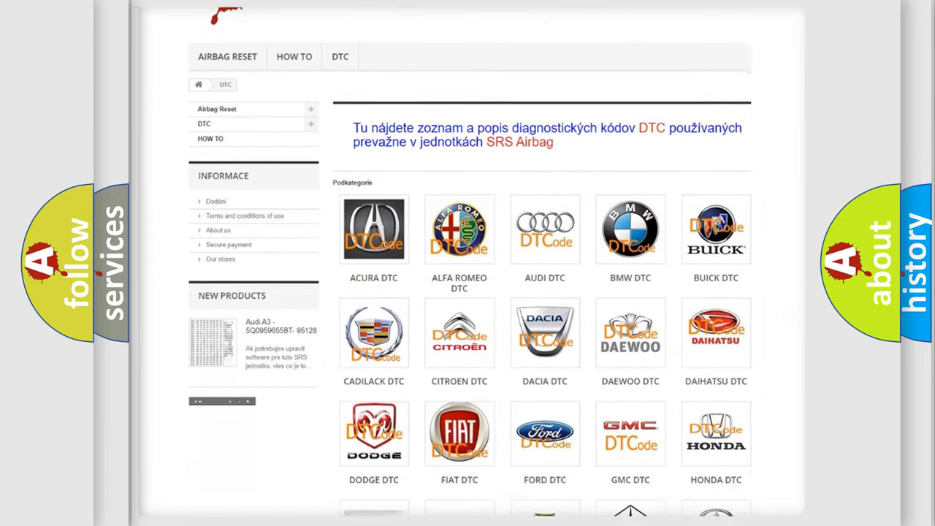
scroll(down, 3)
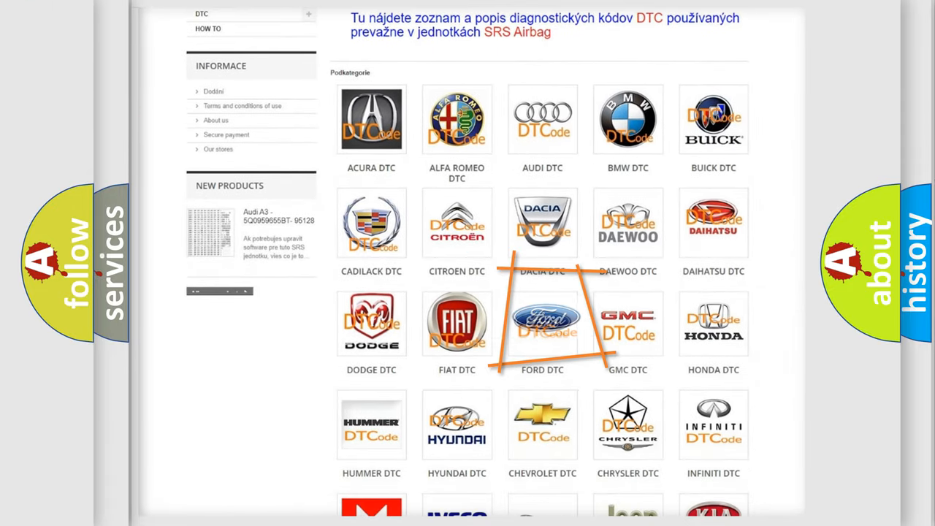